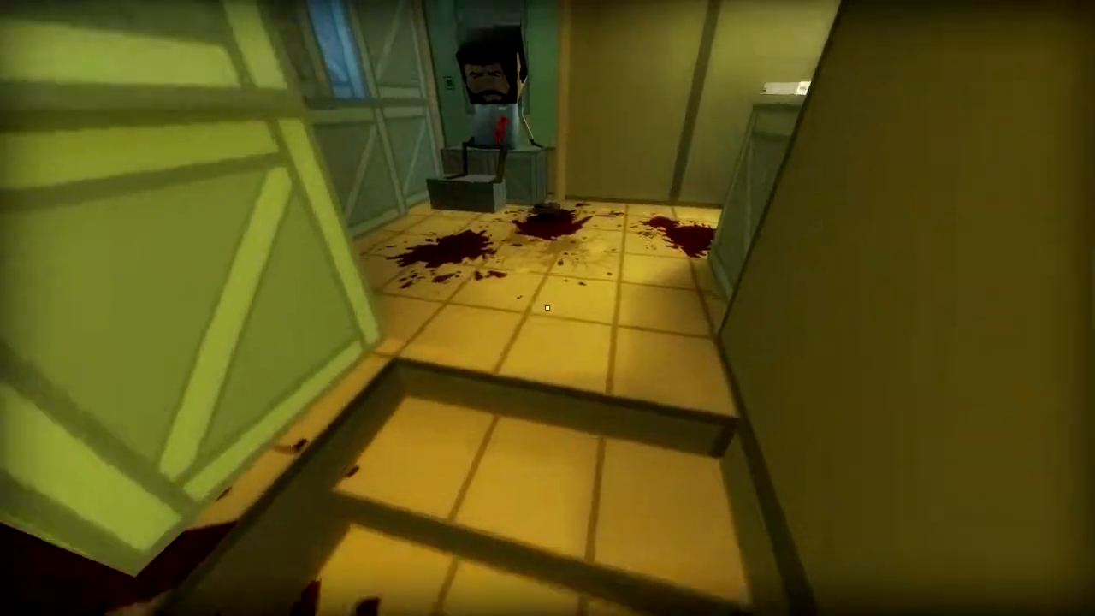
mouse_move(548, 308)
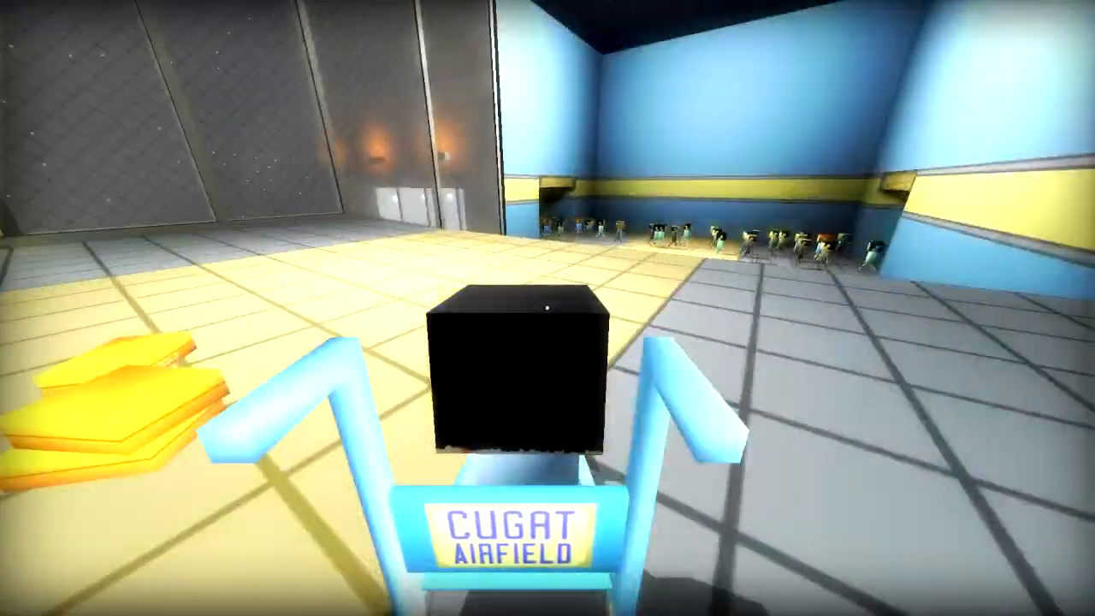
mouse_move(548, 308)
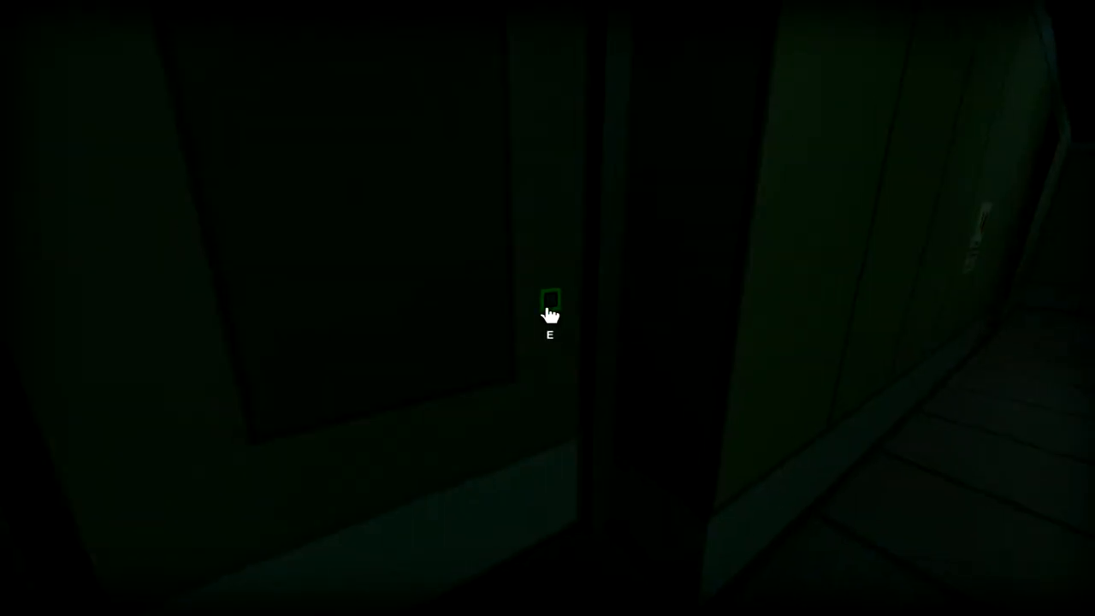
key(e)
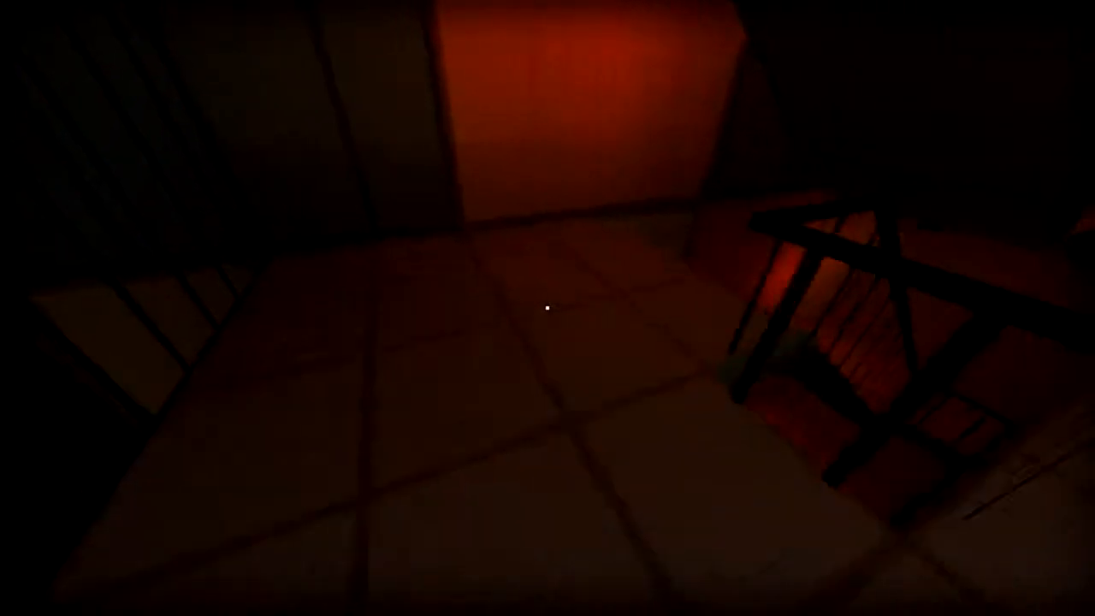
mouse_move(547, 308)
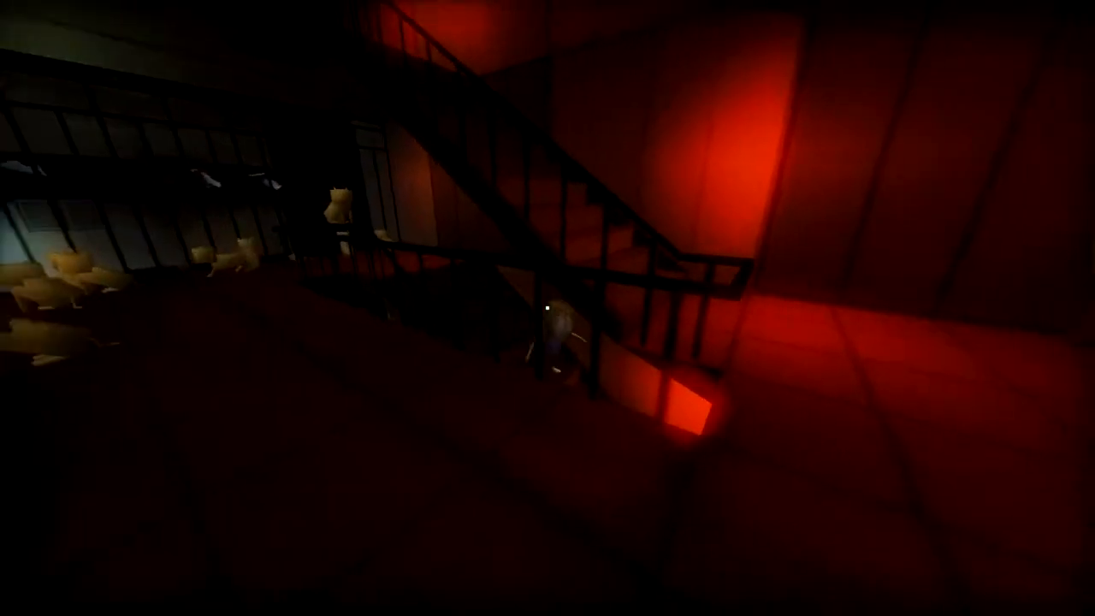
mouse_move(548, 308)
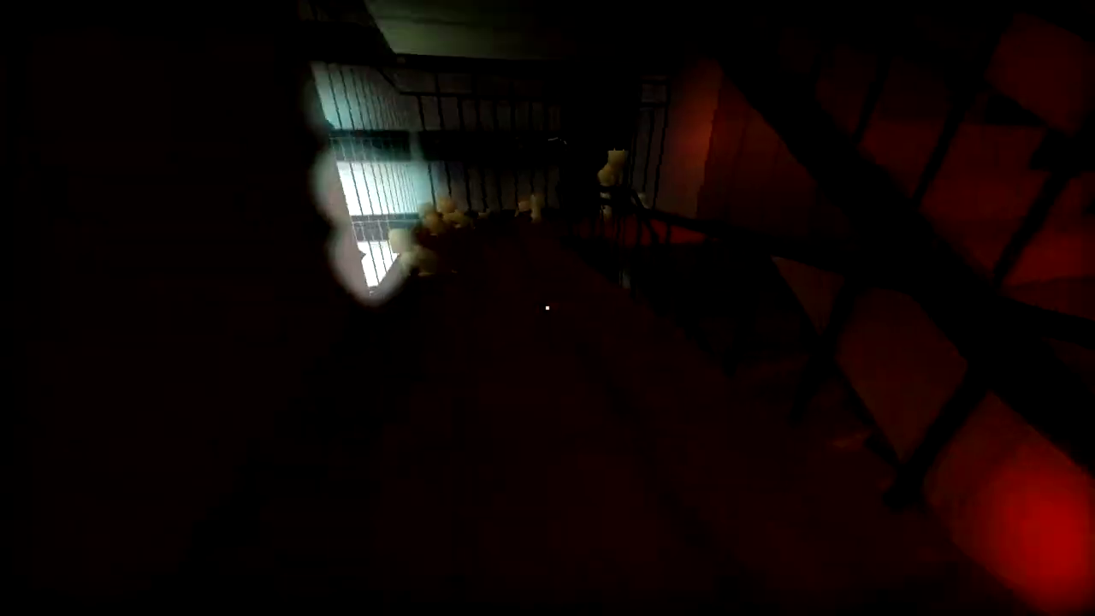